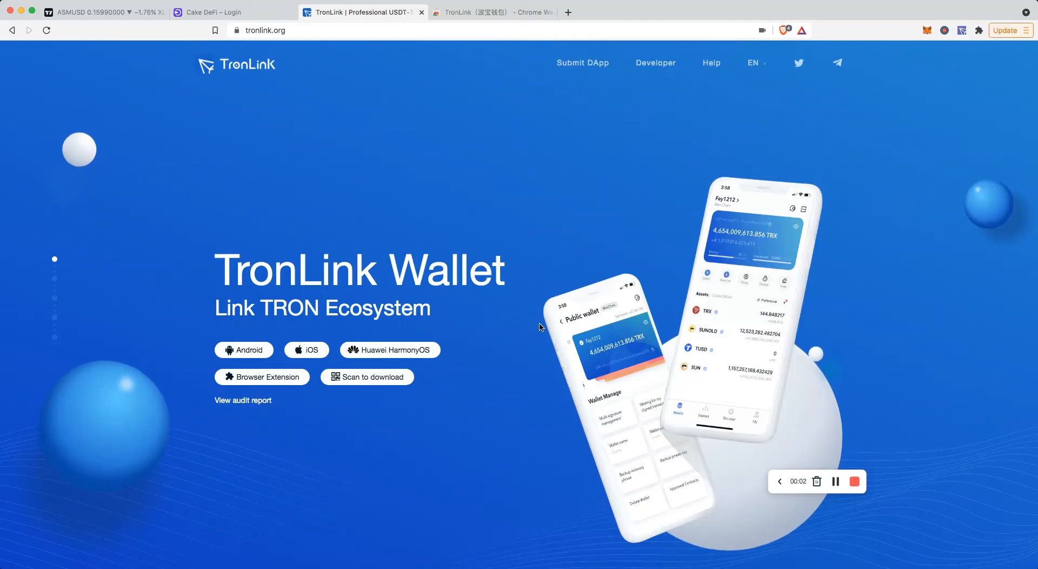
mouse_move(469, 308)
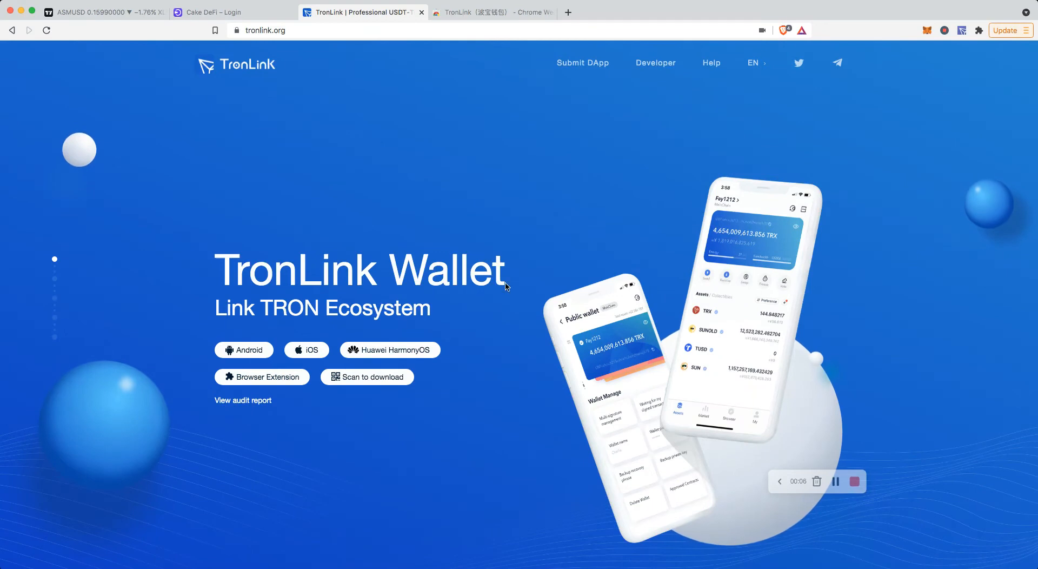
mouse_move(497, 257)
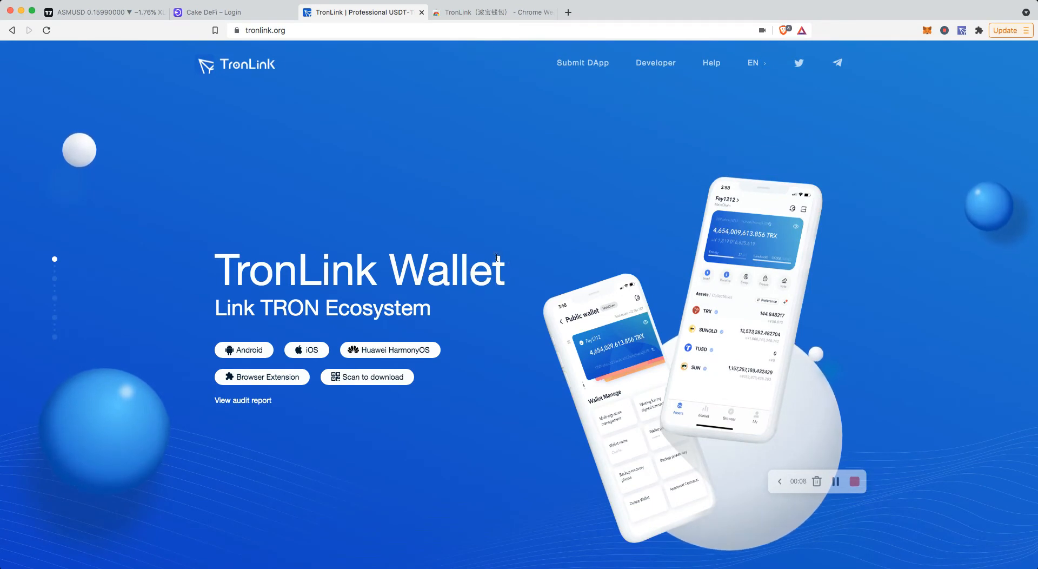
mouse_move(384, 283)
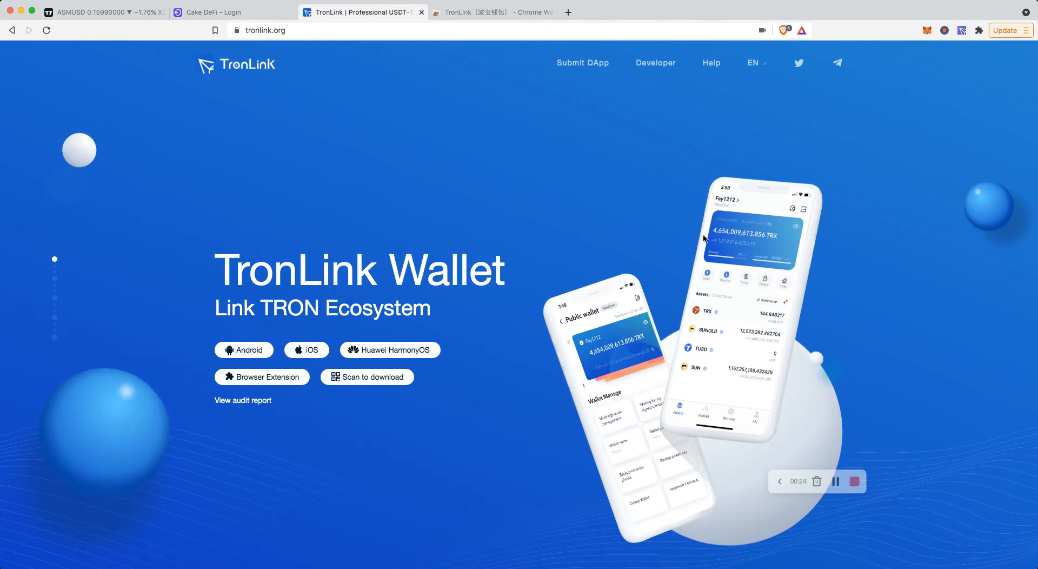
mouse_move(949, 73)
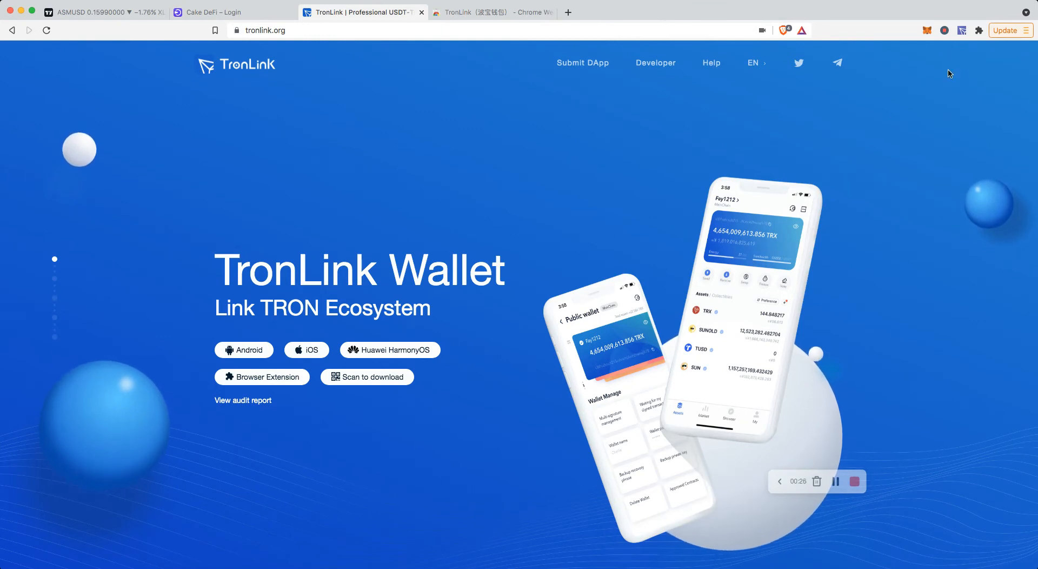